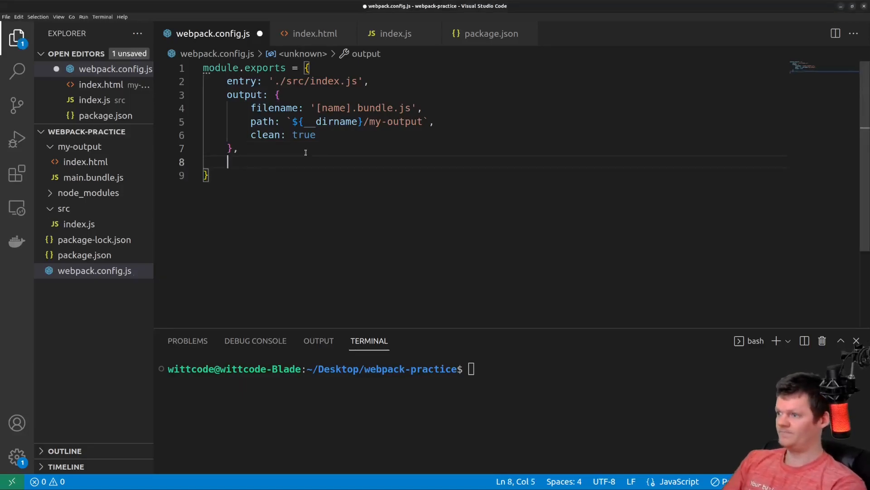
# Require webpack at the top and register new webpack.ProgressPlugin() in a plugins array
pyautogui.write('plugins: []')
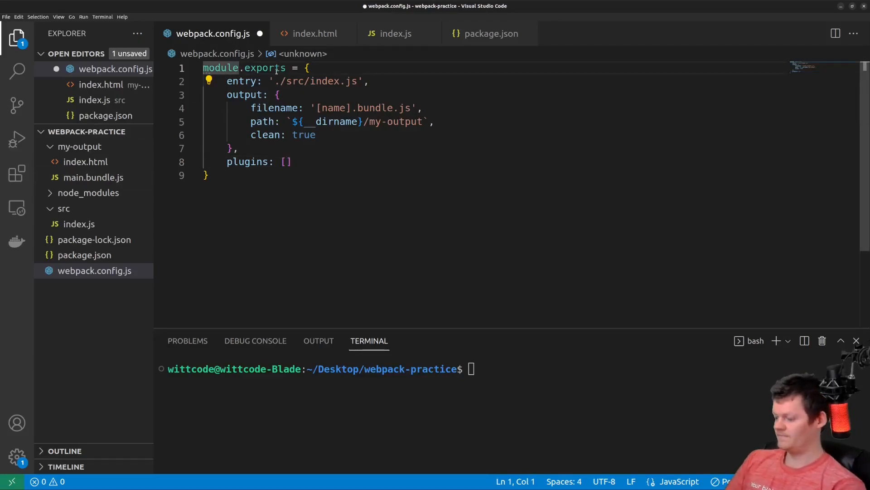
pyautogui.write('const webpack =')
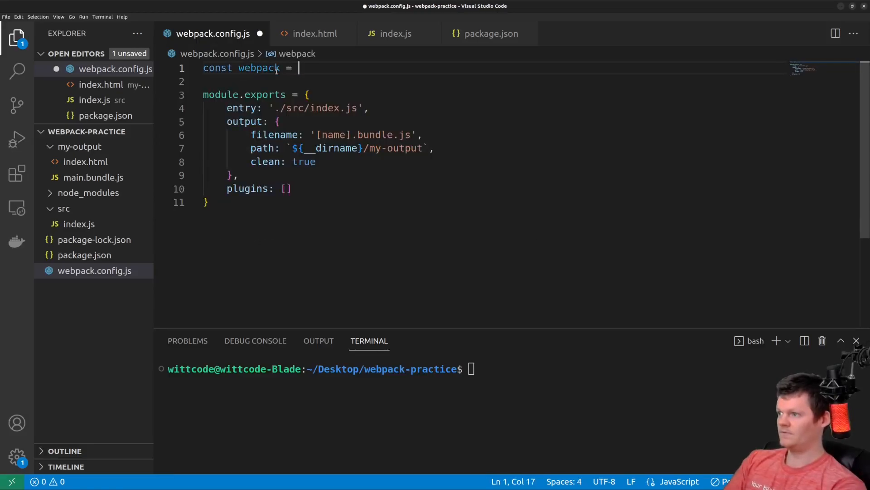
pyautogui.write("require('webpack');")
pyautogui.click(496, 188)
pyautogui.write('new web')
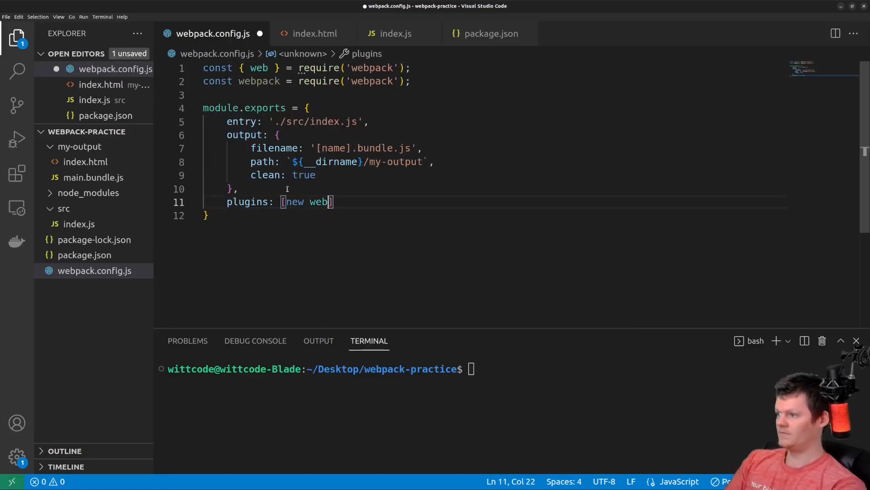
pyautogui.write('pack.ProgressPlugin()')
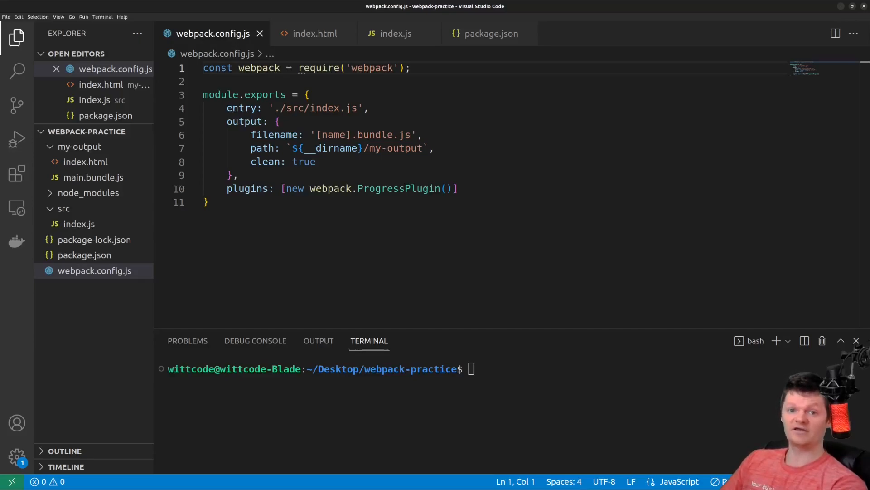
# Clear the terminal and run the webpack build, compiling with one mode warning
pyautogui.write('clear')
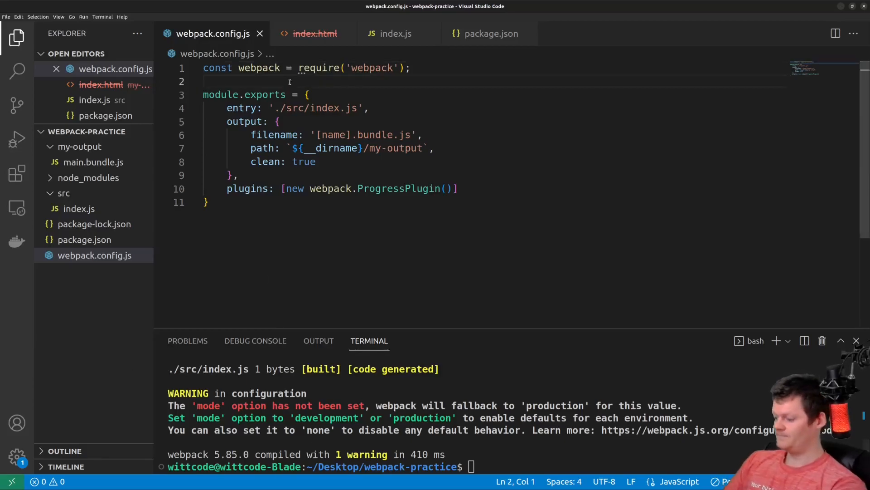
# Define a handler logging percentage, message and args and pass it to ProgressPlugin
pyautogui.write('const handler = (p')
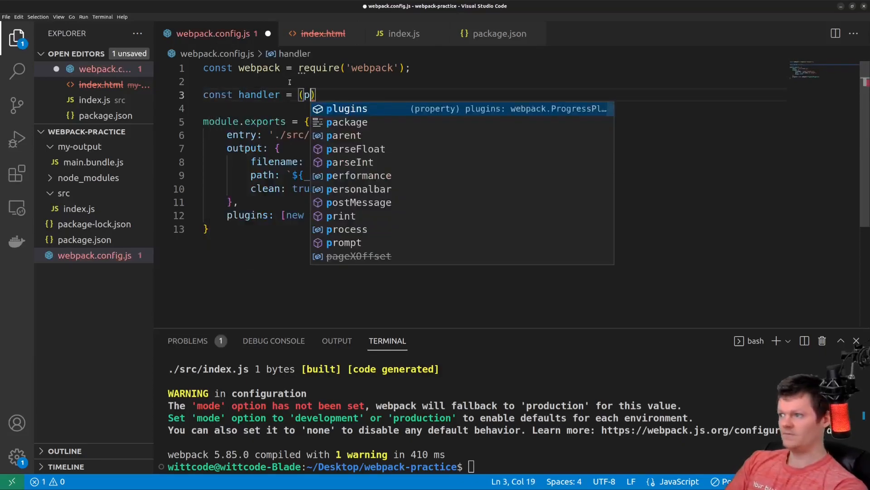
pyautogui.write('ercentage, message, ...args')
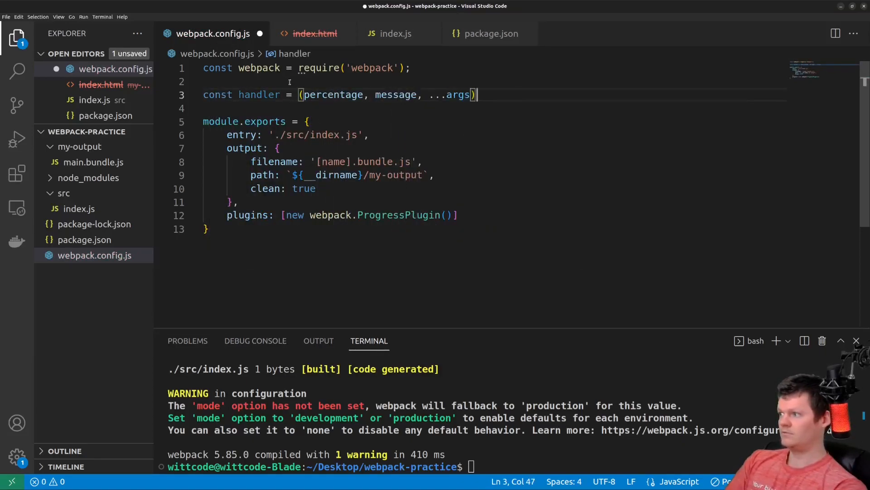
pyautogui.write('=> {')
pyautogui.click(496, 108)
pyautogui.write('console.log(percentage,);')
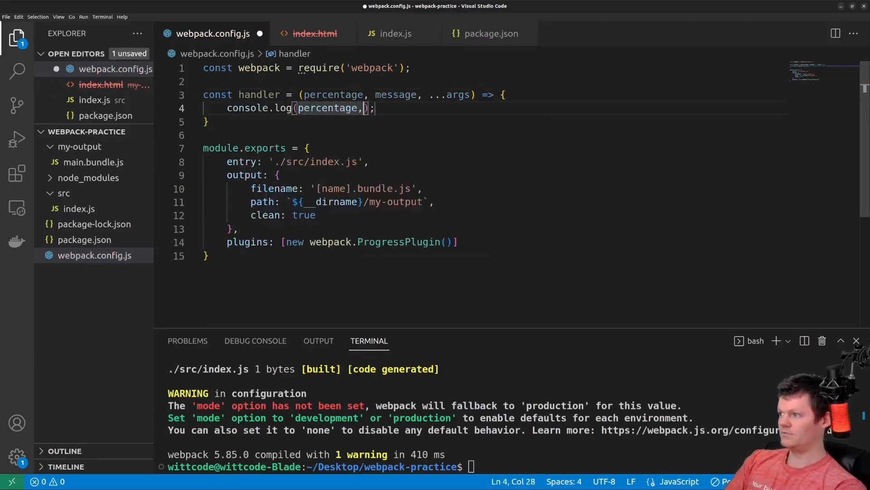
pyautogui.write('message, args')
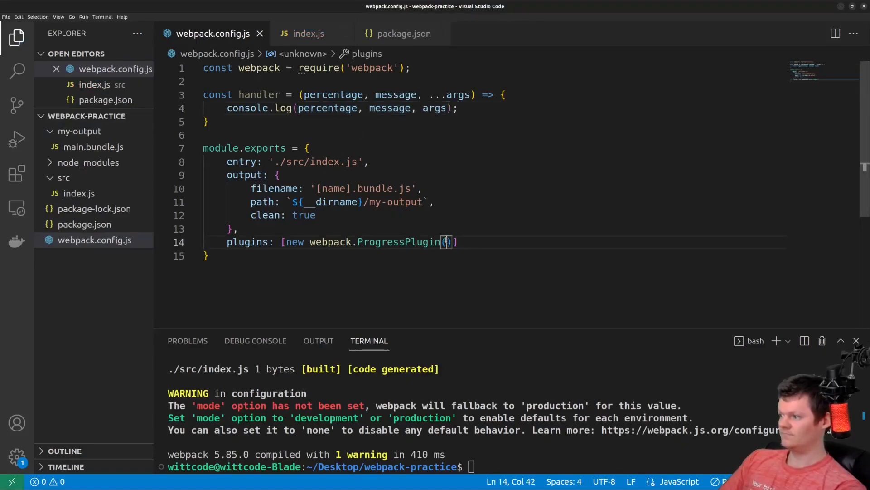
pyautogui.write('handler')
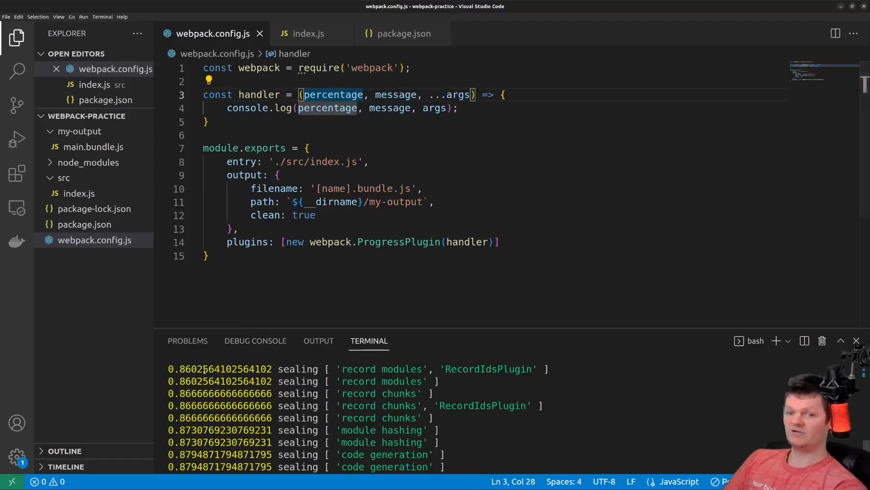
pyautogui.doubleClick(396, 95)
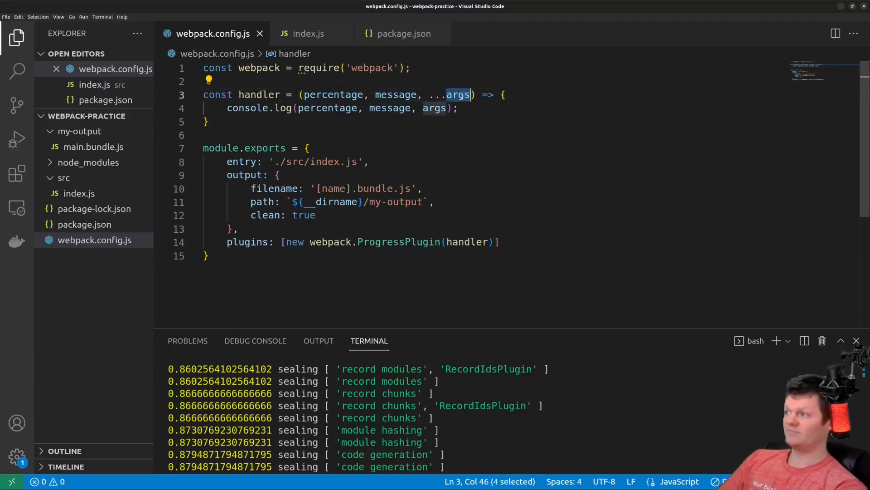
pyautogui.doubleClick(434, 108)
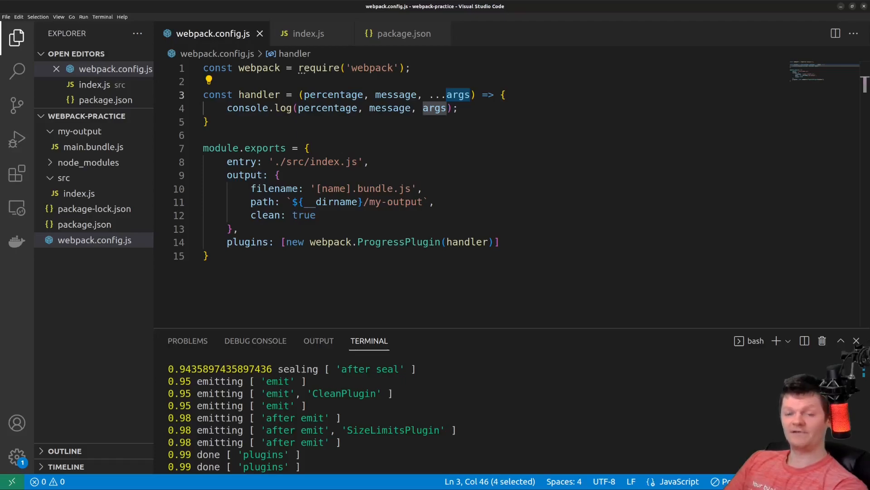
# Install html-webpack-plugin as a dev dependency via npm i html-webpack-plugin -D
pyautogui.write('npm i')
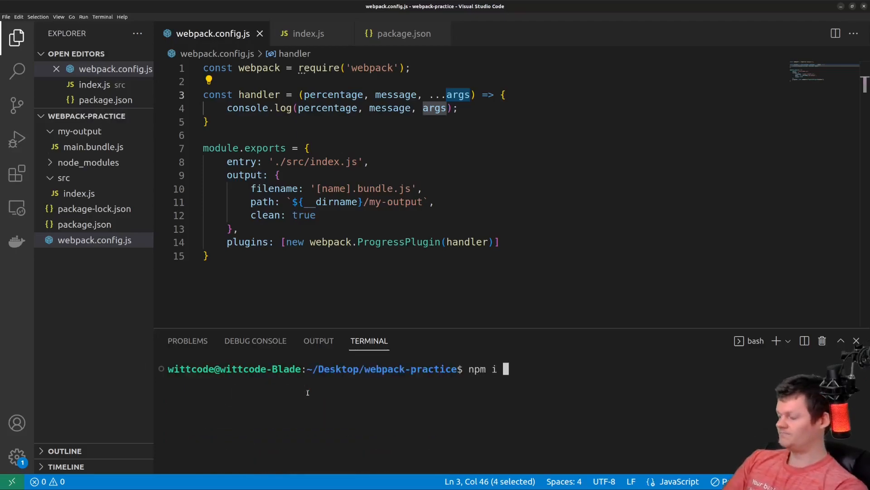
pyautogui.write('html-webpack-plugin -')
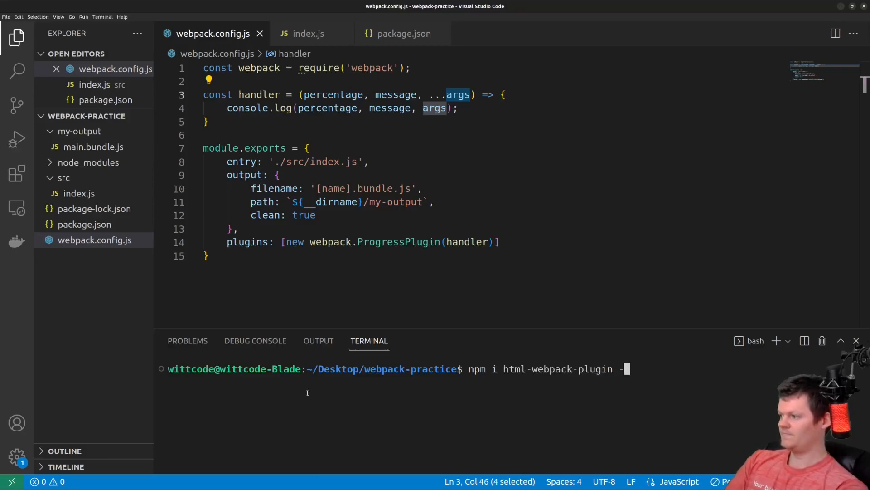
pyautogui.write('D')
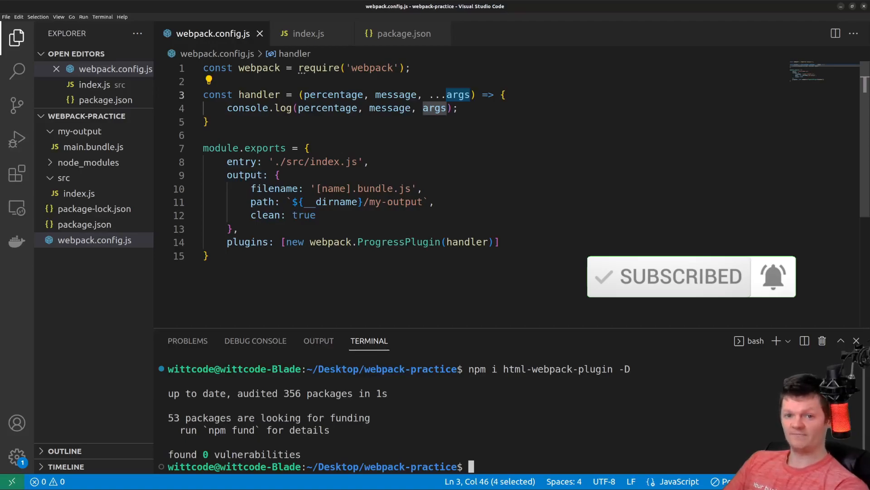
# Require html-webpack-plugin, name the bundle 'bundle.[contenthash].js', and run npm run build
pyautogui.write("const htmlWebpackPlugin = require('html-webpack-plugin');")
pyautogui.write('new htmlWebpackPlugin')
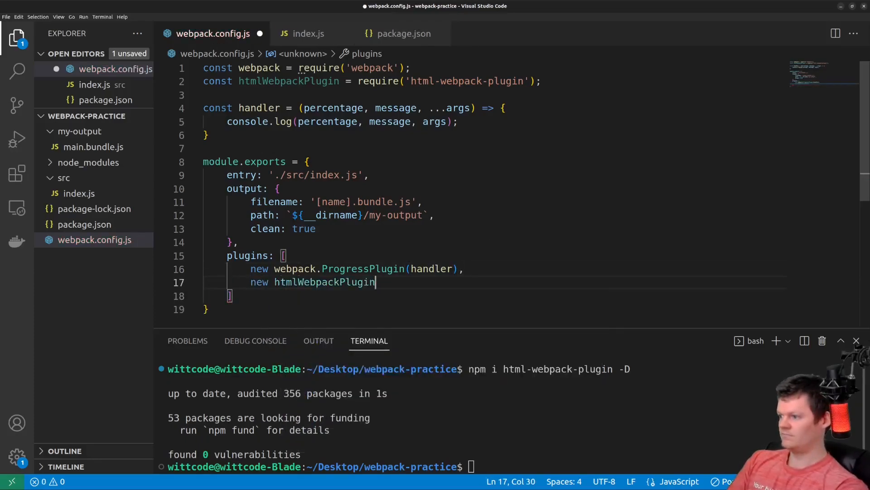
pyautogui.write('()')
pyautogui.click(495, 202)
pyautogui.write('[conte')
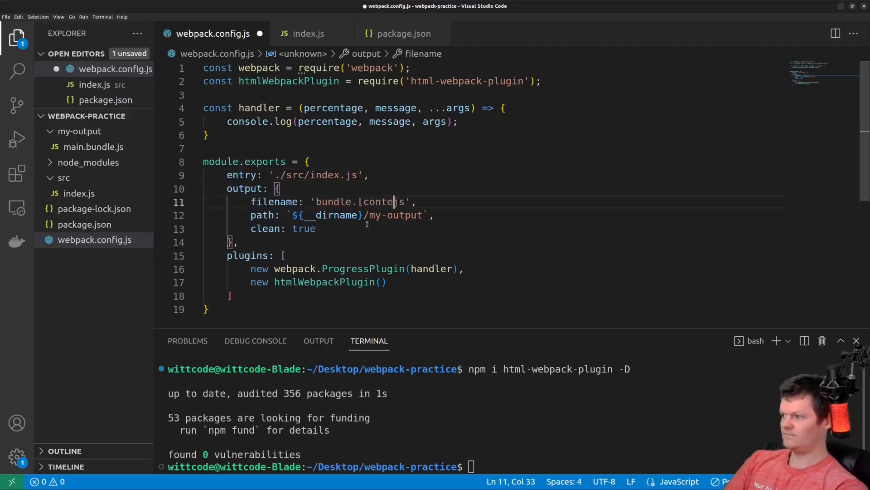
pyautogui.write('nthash].')
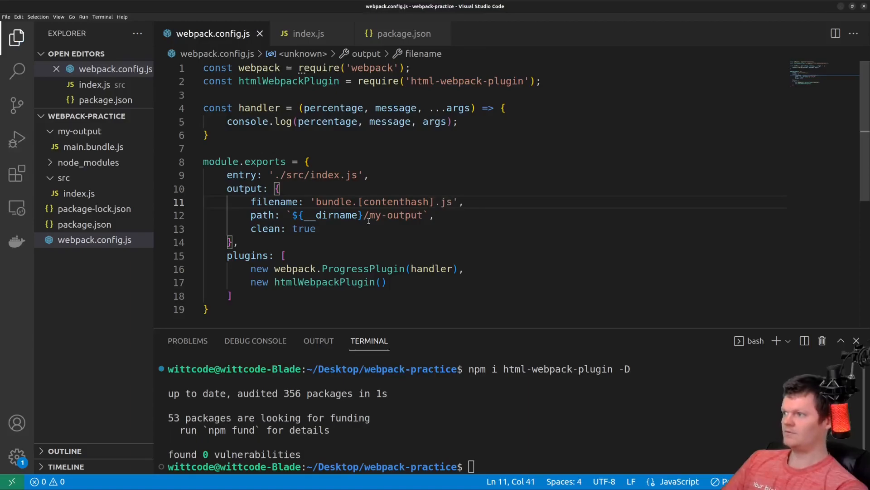
pyautogui.write('npm run build')
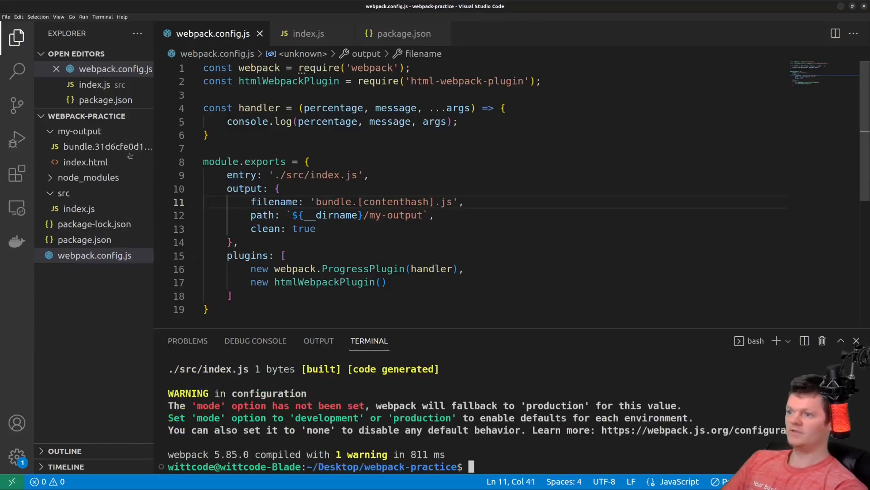
# View the hashed bundle and src/index.js, then html-webpack-plugin's typings.d.ts declarations
pyautogui.doubleClick(108, 146)
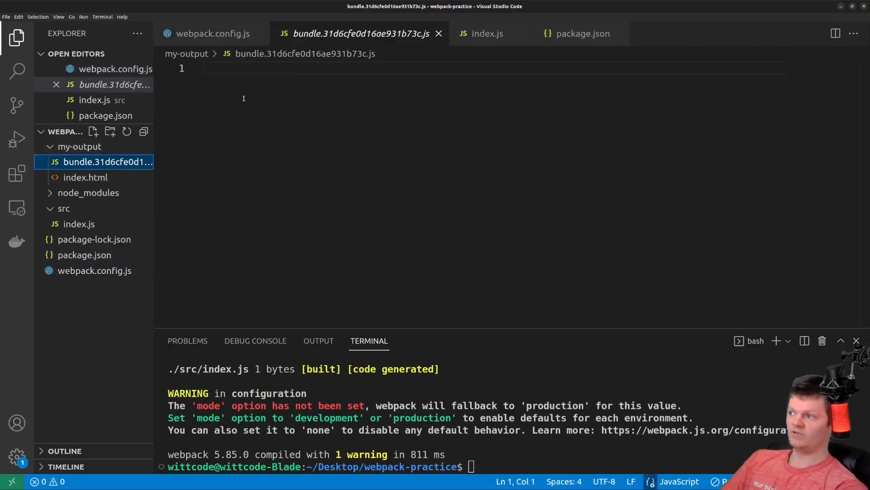
pyautogui.click(488, 34)
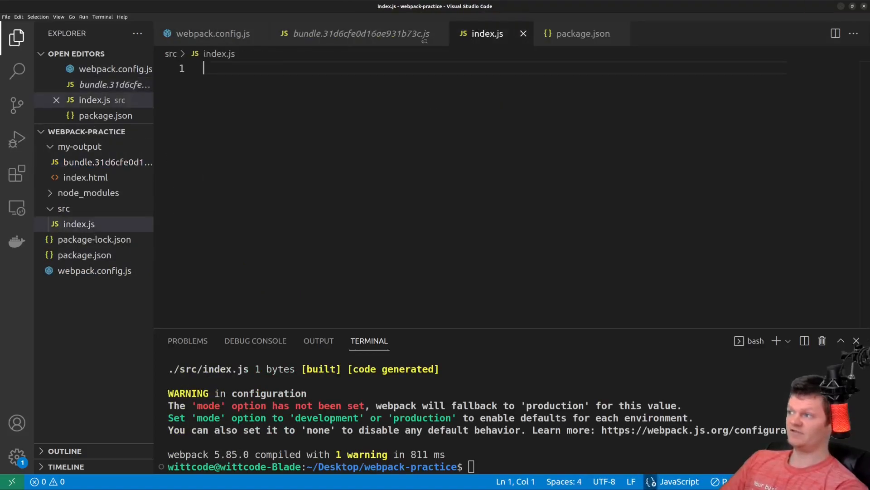
pyautogui.click(88, 192)
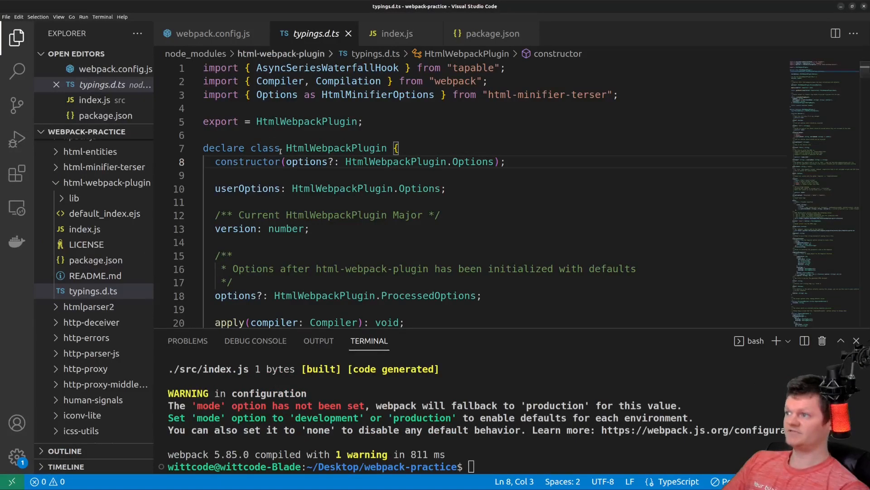
# Inspect the apply(compiler) method's Compiler type, then return to webpack.config.js
pyautogui.scroll(-3)
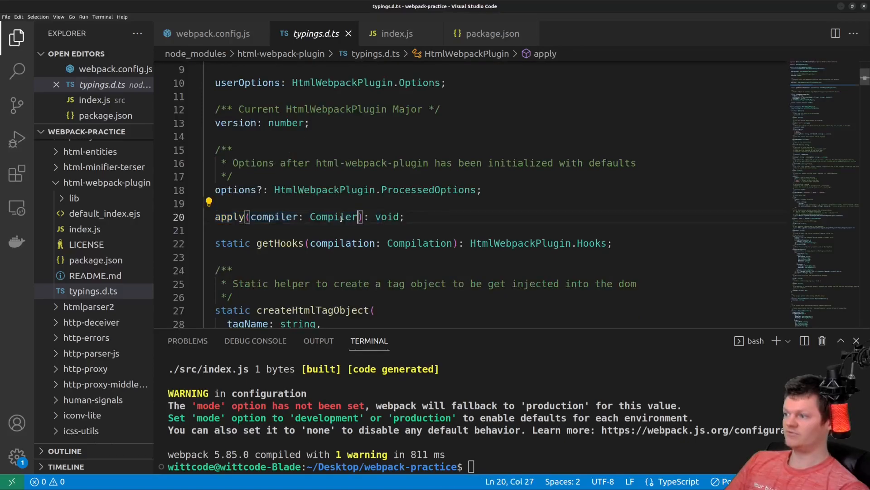
pyautogui.doubleClick(334, 217)
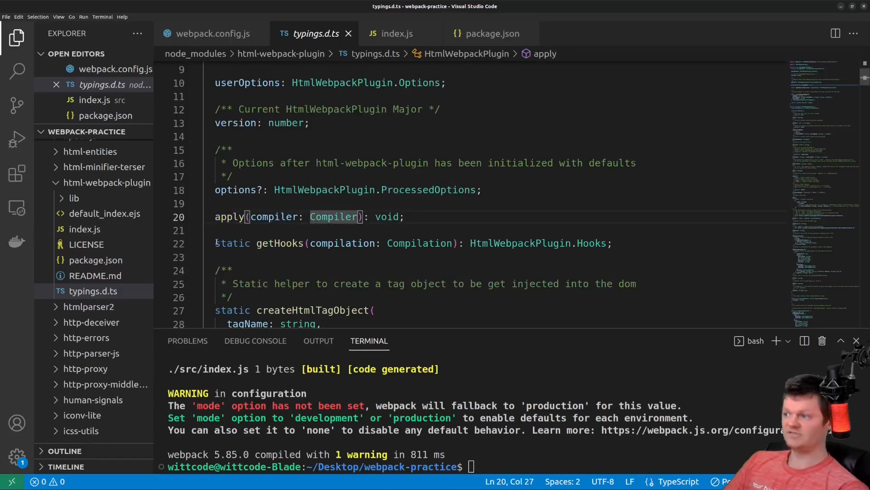
pyautogui.moveTo(228, 216)
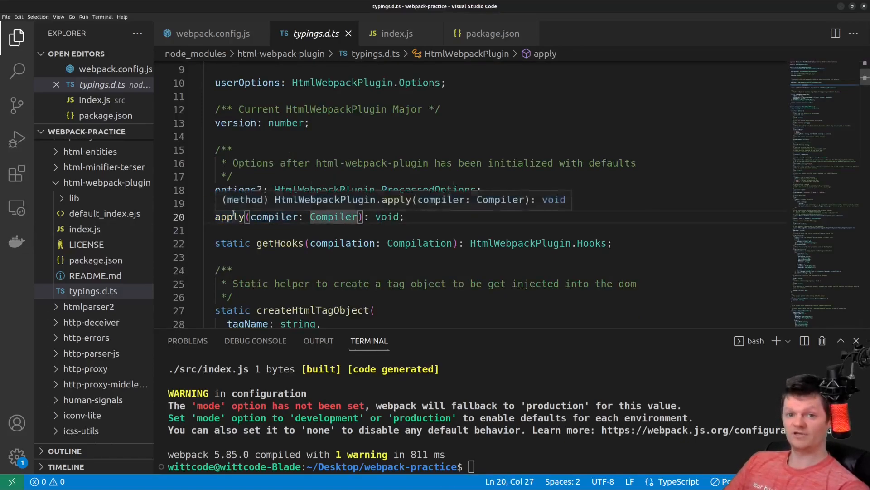
pyautogui.click(214, 33)
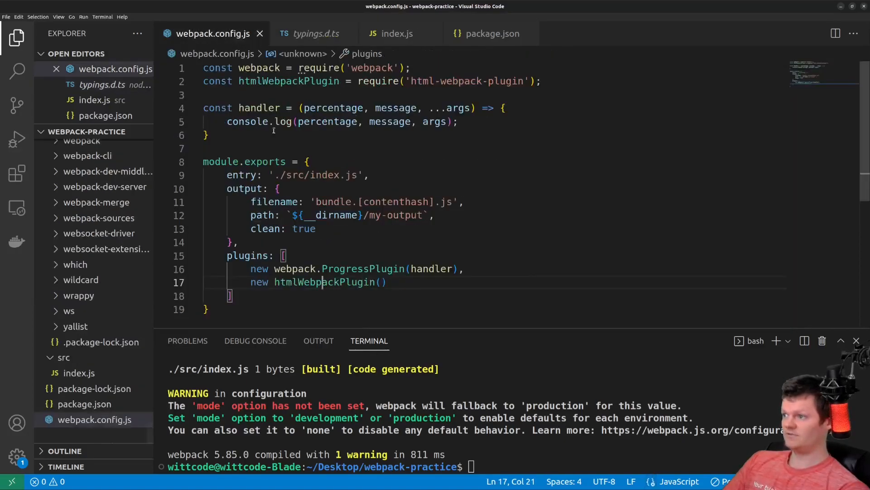
# Write class MyPlugin tapping compiler done and initialize hooks, and add new MyPlugin() to plugins
pyautogui.write('class')
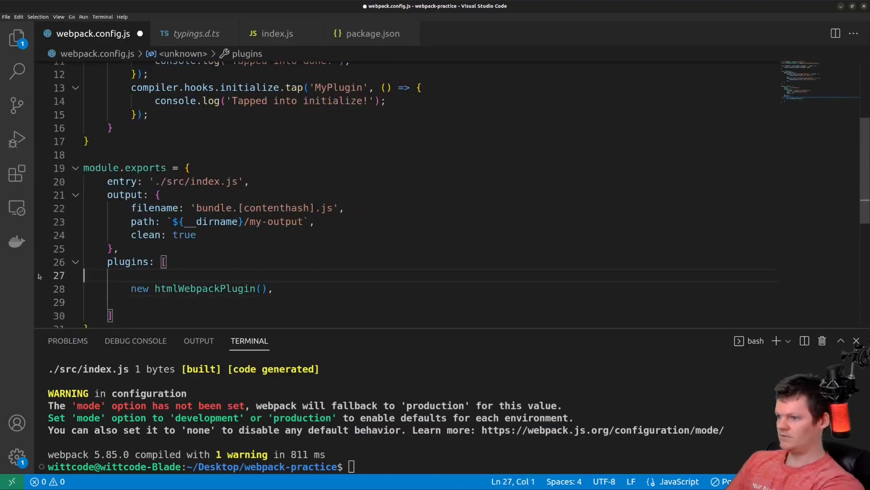
pyautogui.write('new MyPlugin()')
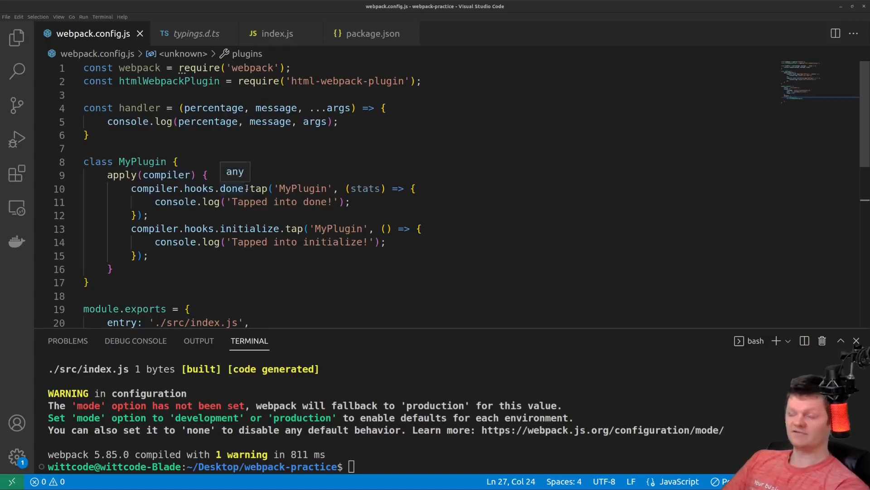
pyautogui.doubleClick(257, 189)
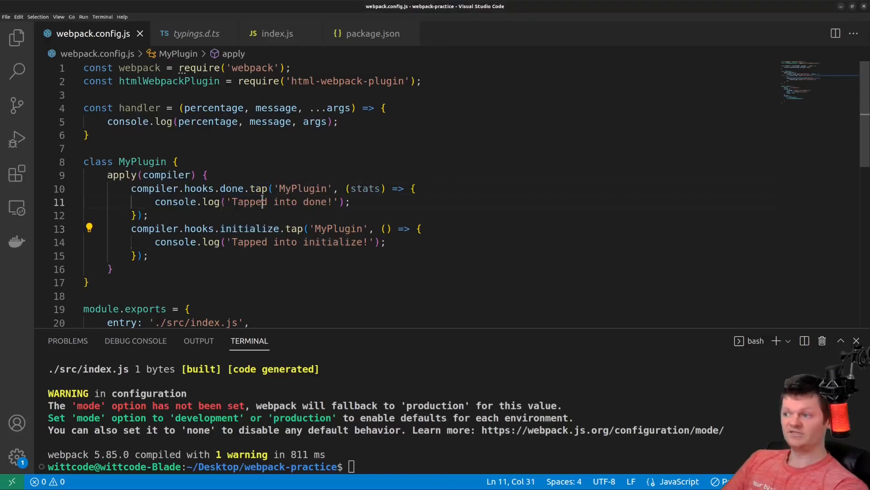
pyautogui.doubleClick(250, 228)
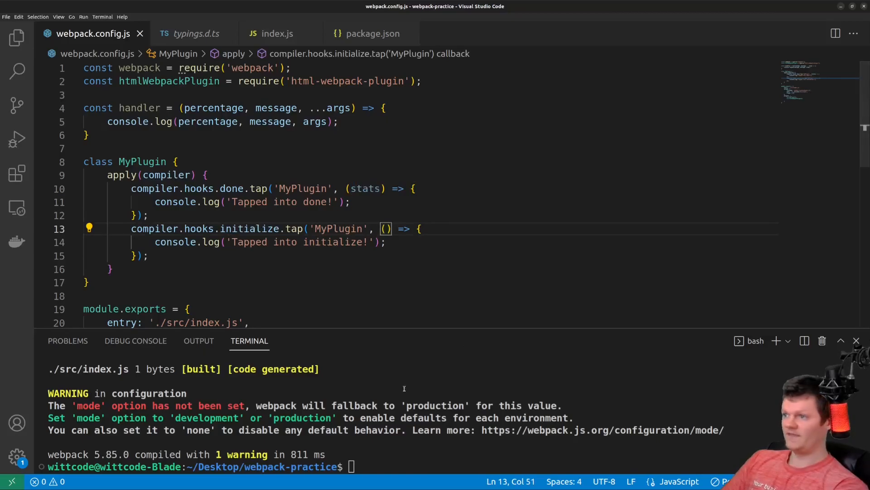
# Run npm run build and highlight the 'Tapped into initialize!' and 'Tapped into done!' lines
pyautogui.write('npm run build')
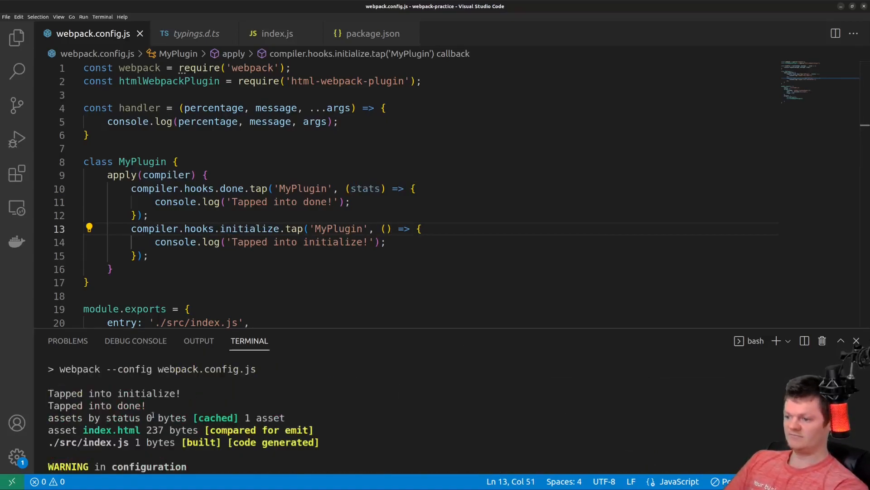
pyautogui.moveTo(48, 392); pyautogui.dragTo(146, 405)
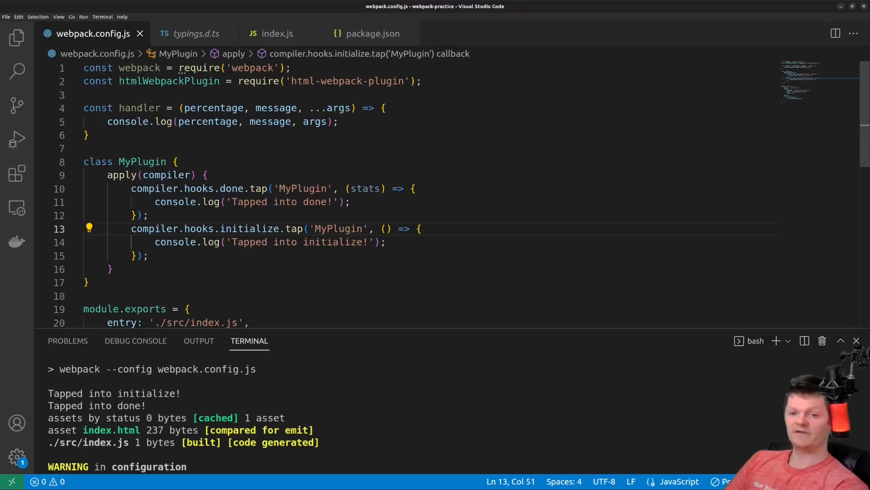
pyautogui.moveTo(201, 254)
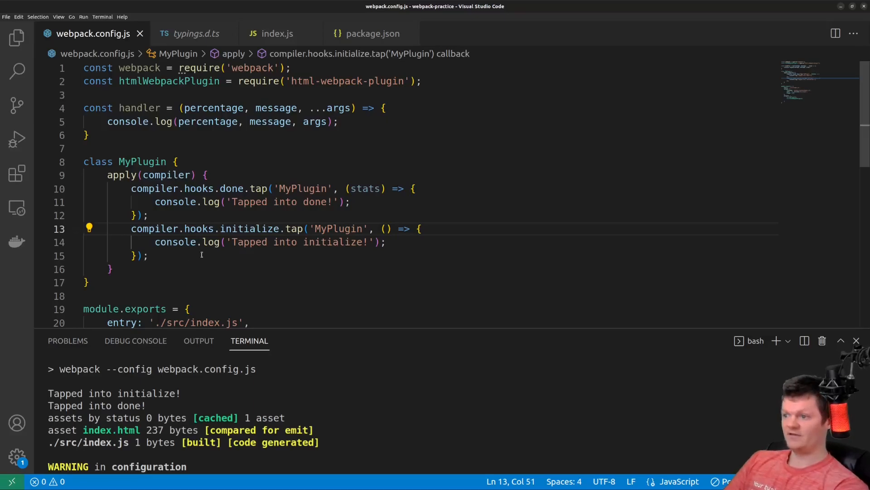